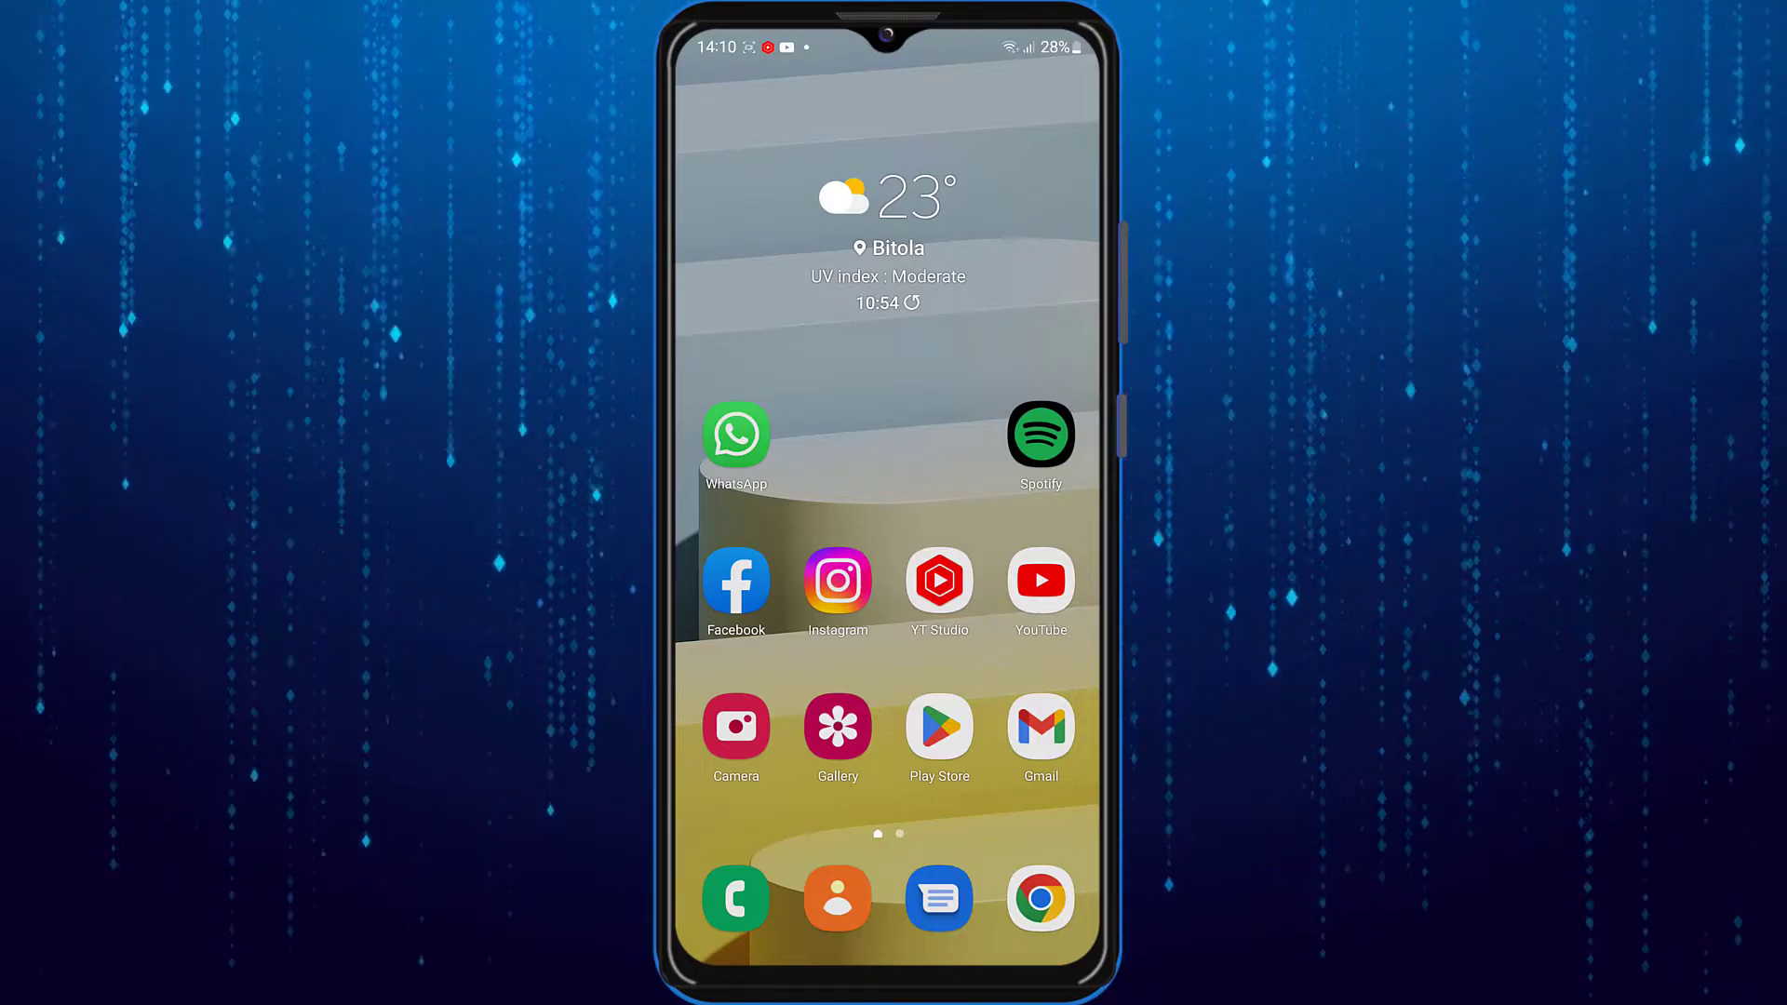
- Launch Chrome from the home screen with the address field ready for input
click(1038, 897)
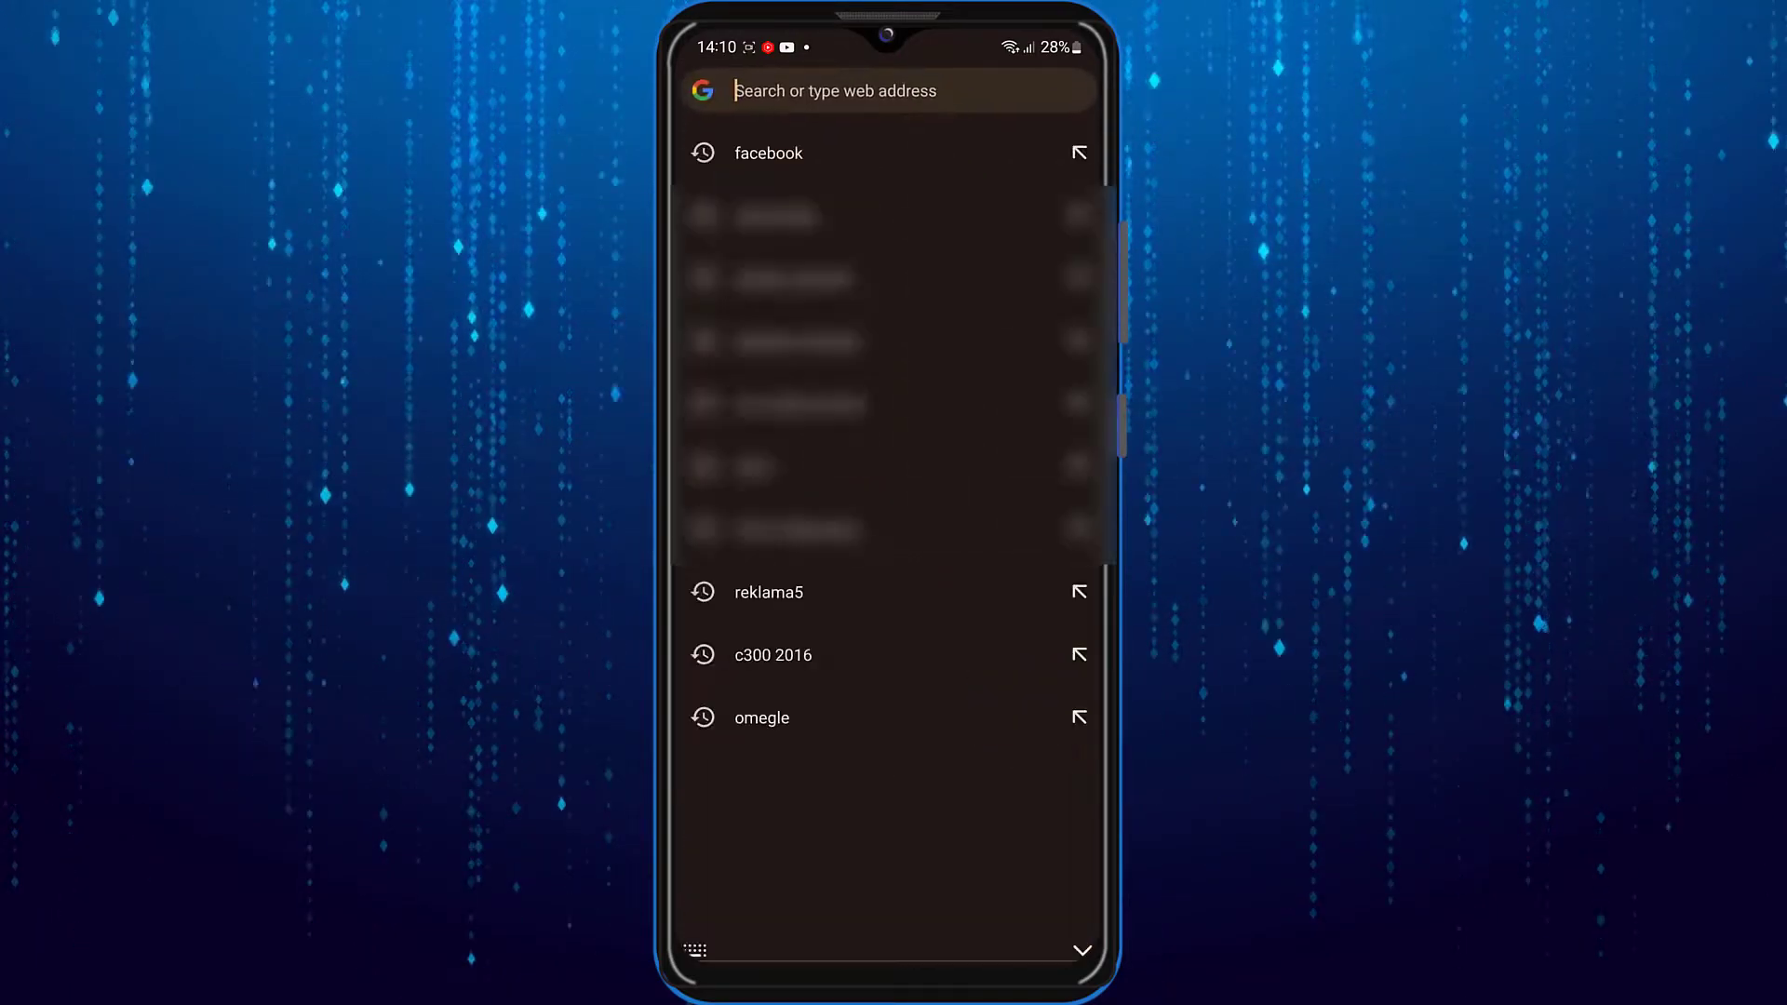
- Go to facebook.com and request the desktop layout from the Chrome menu
text(facebook.com)
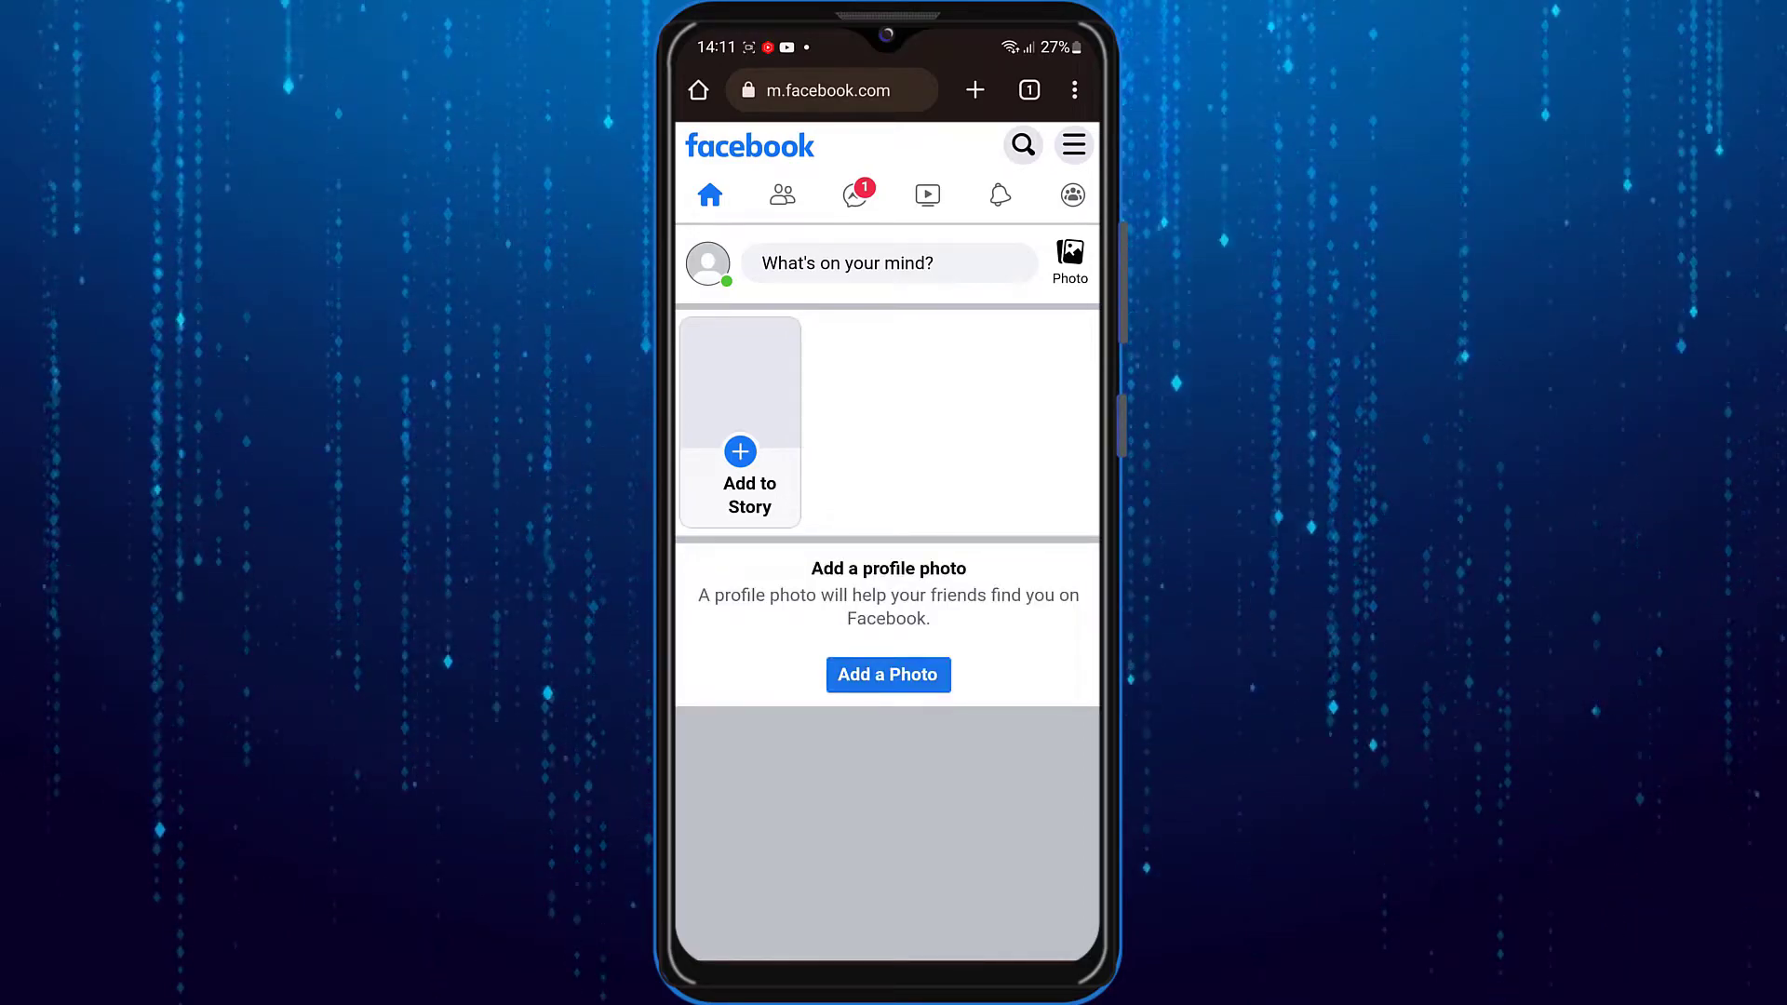
click(1072, 89)
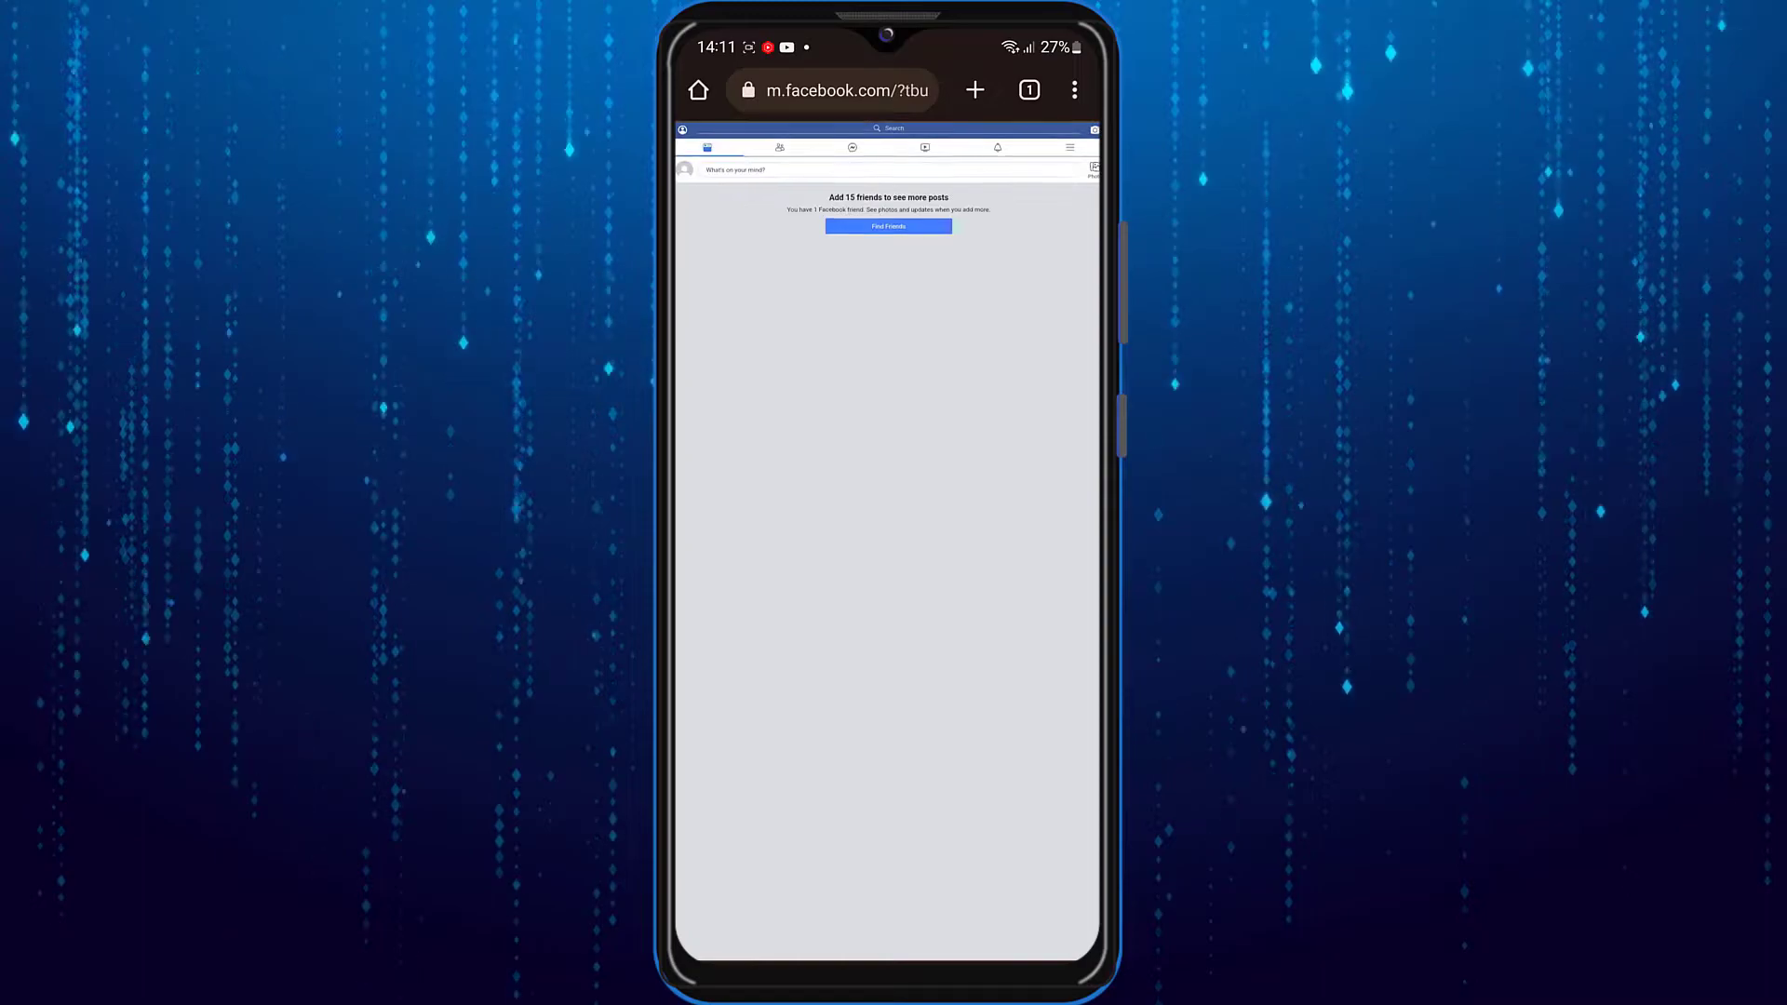
- Reload facebook.com so it appears in the full desktop layout
click(842, 90)
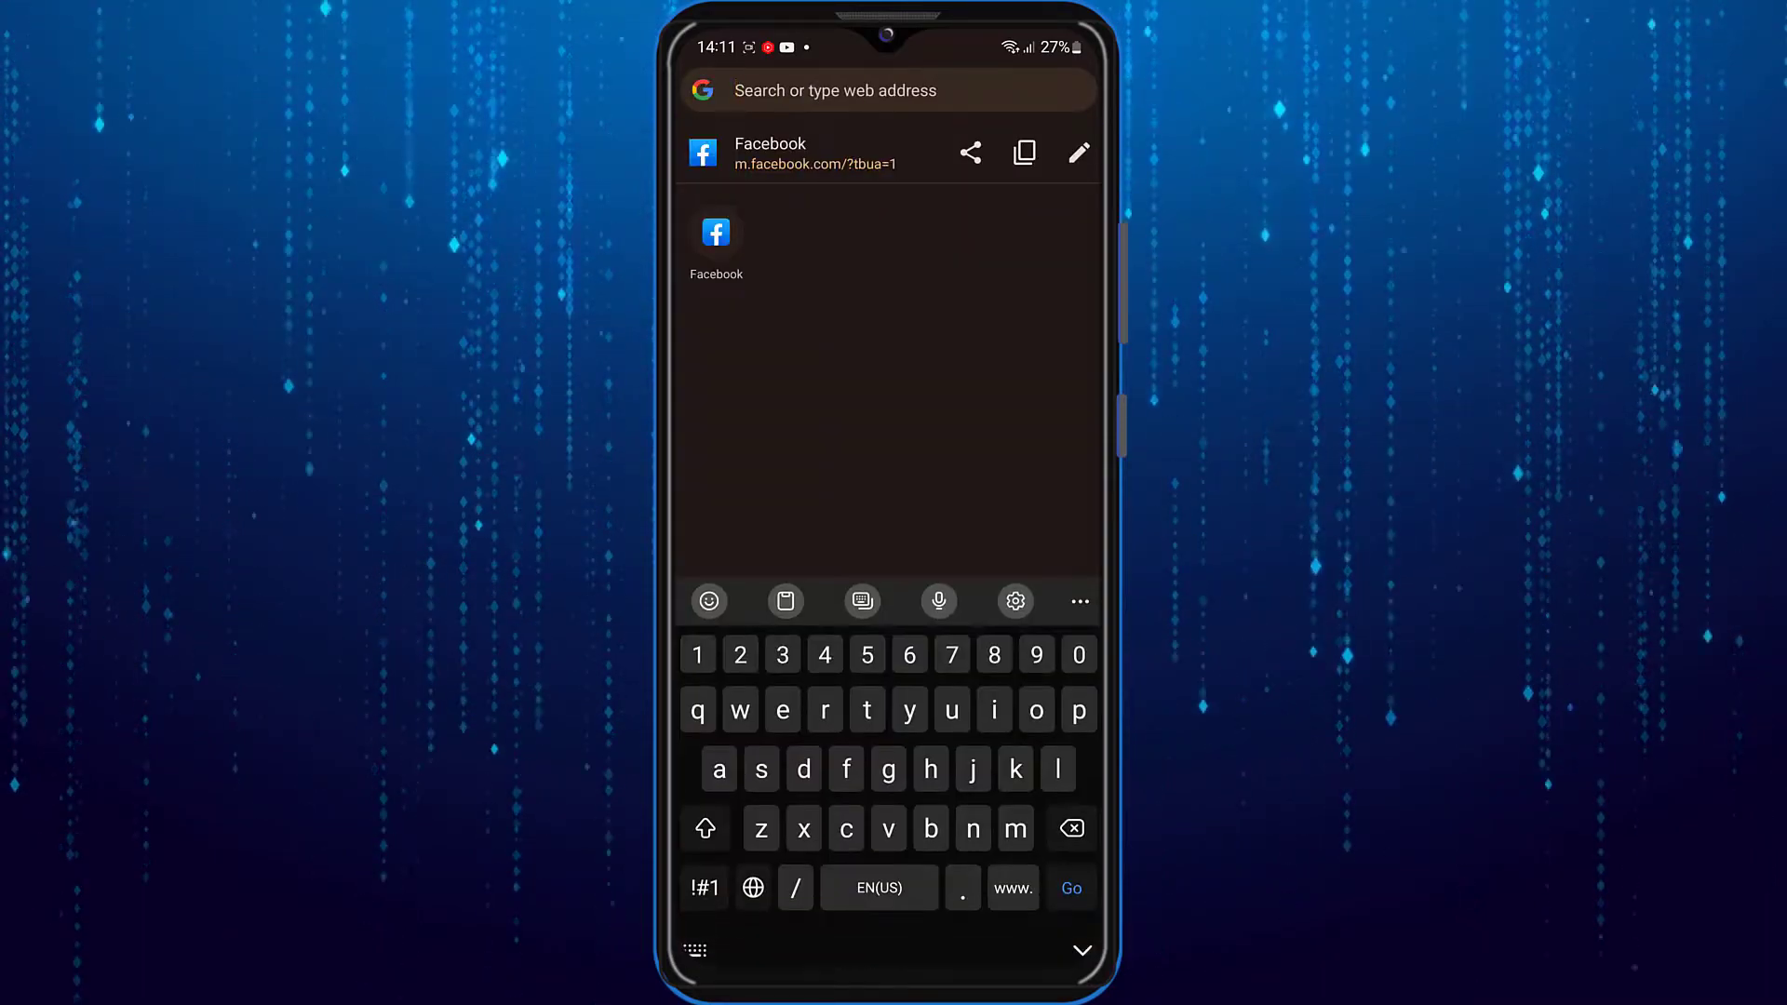
text(facebook.com)
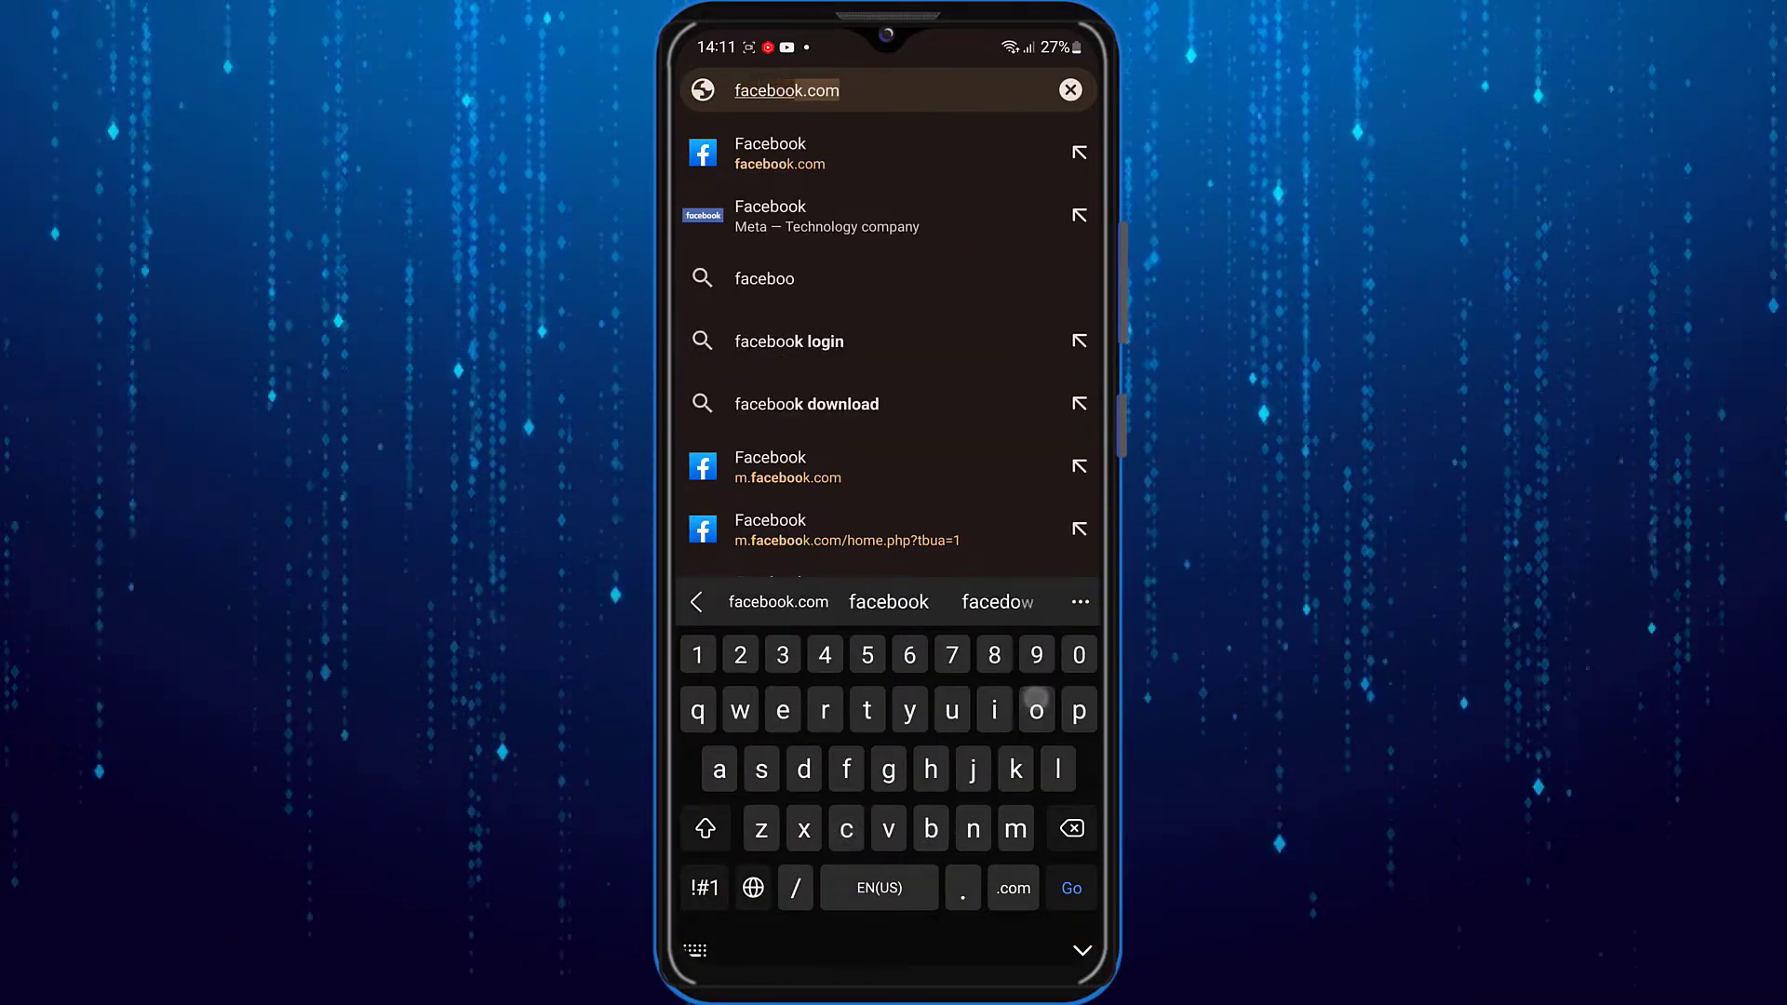
click(779, 153)
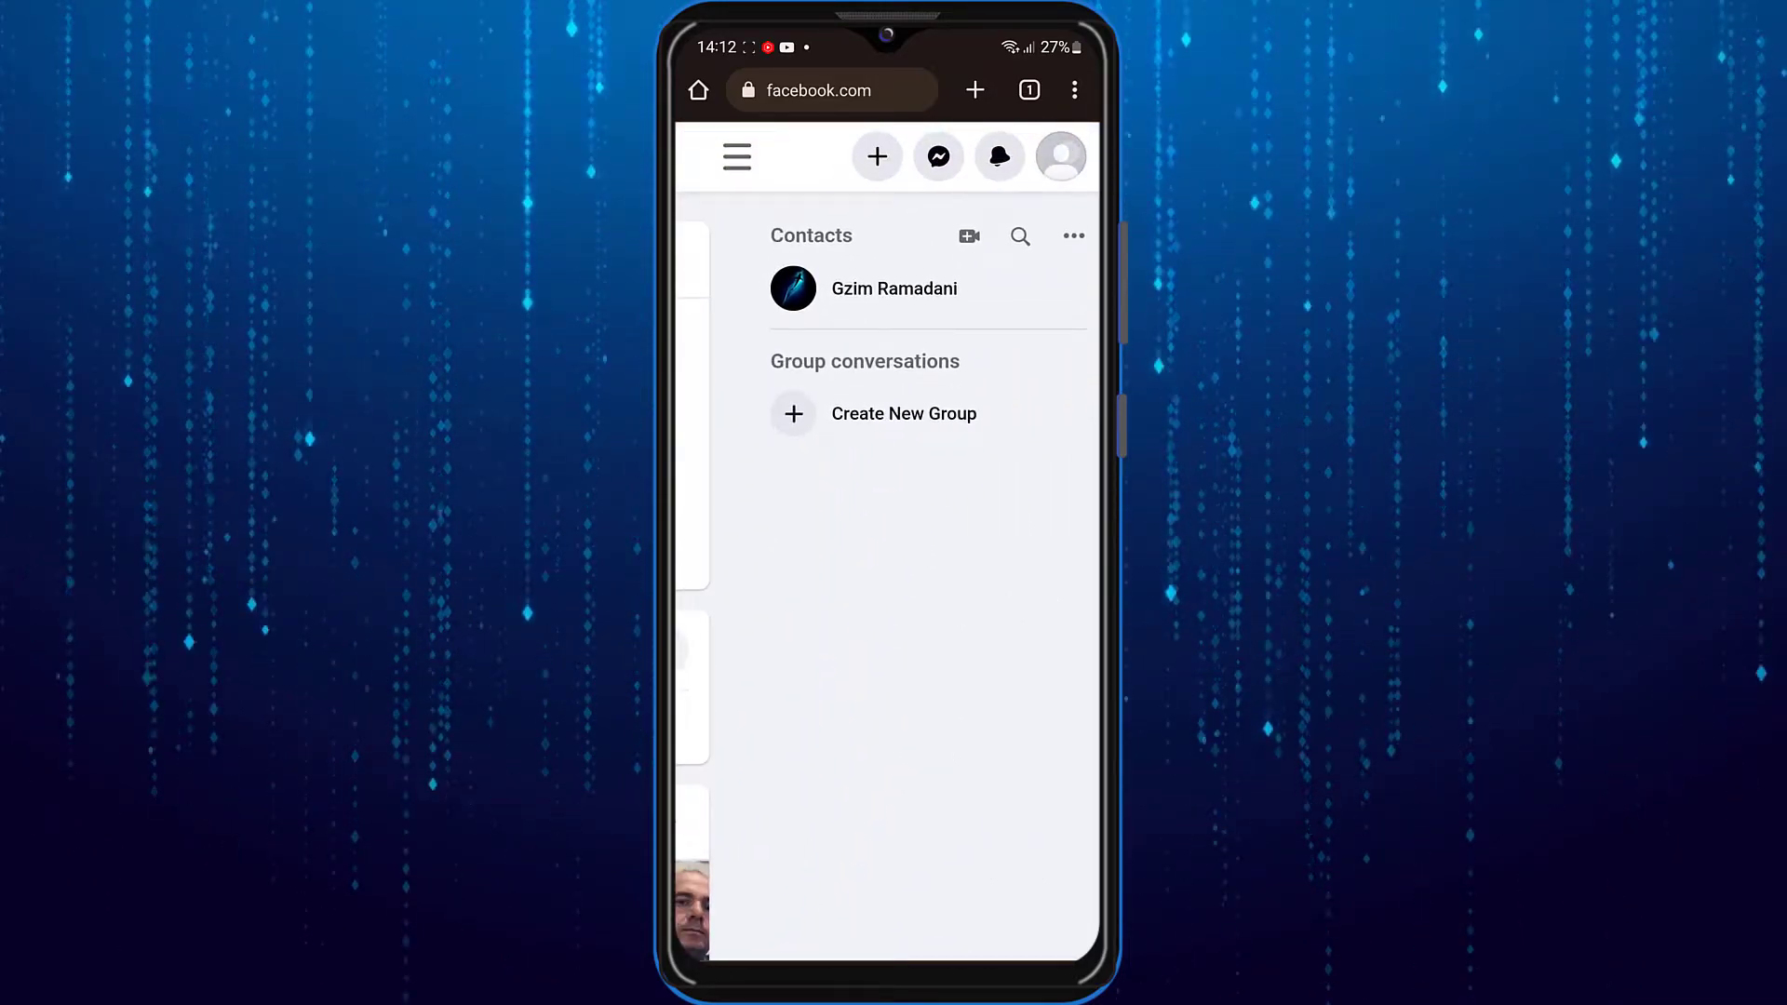
- Reach General Account Settings through the account menu's Settings & privacy
click(1059, 156)
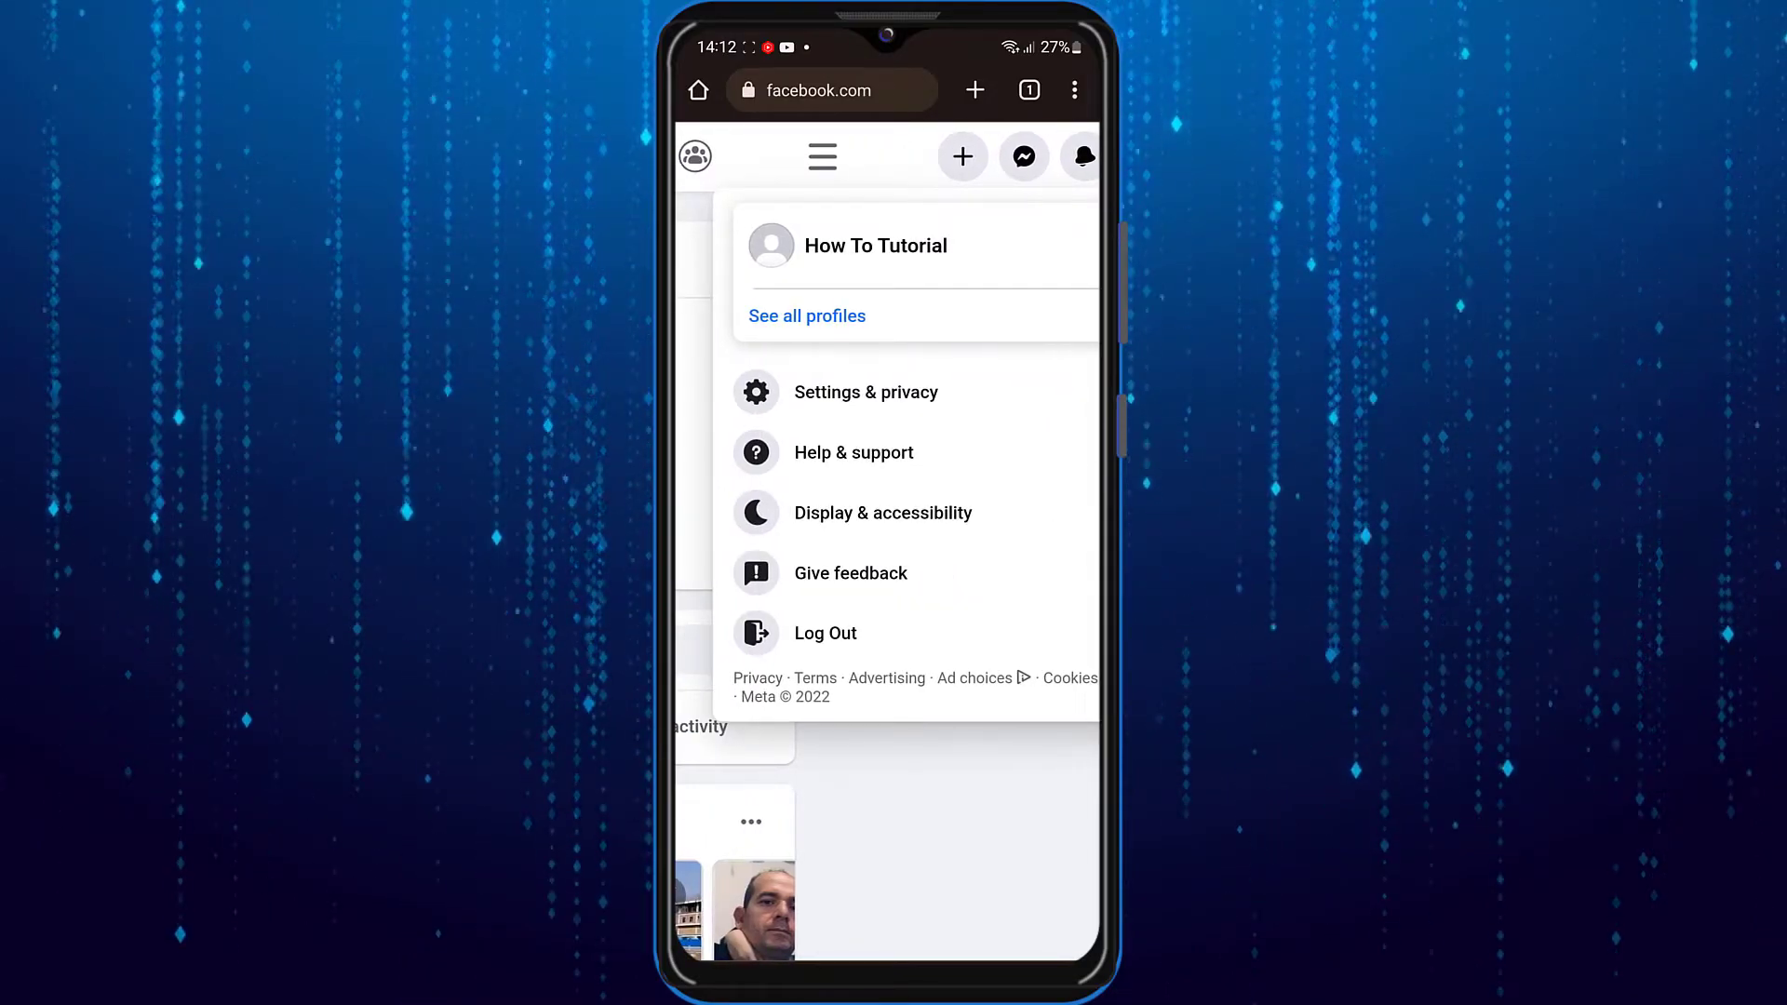
click(866, 391)
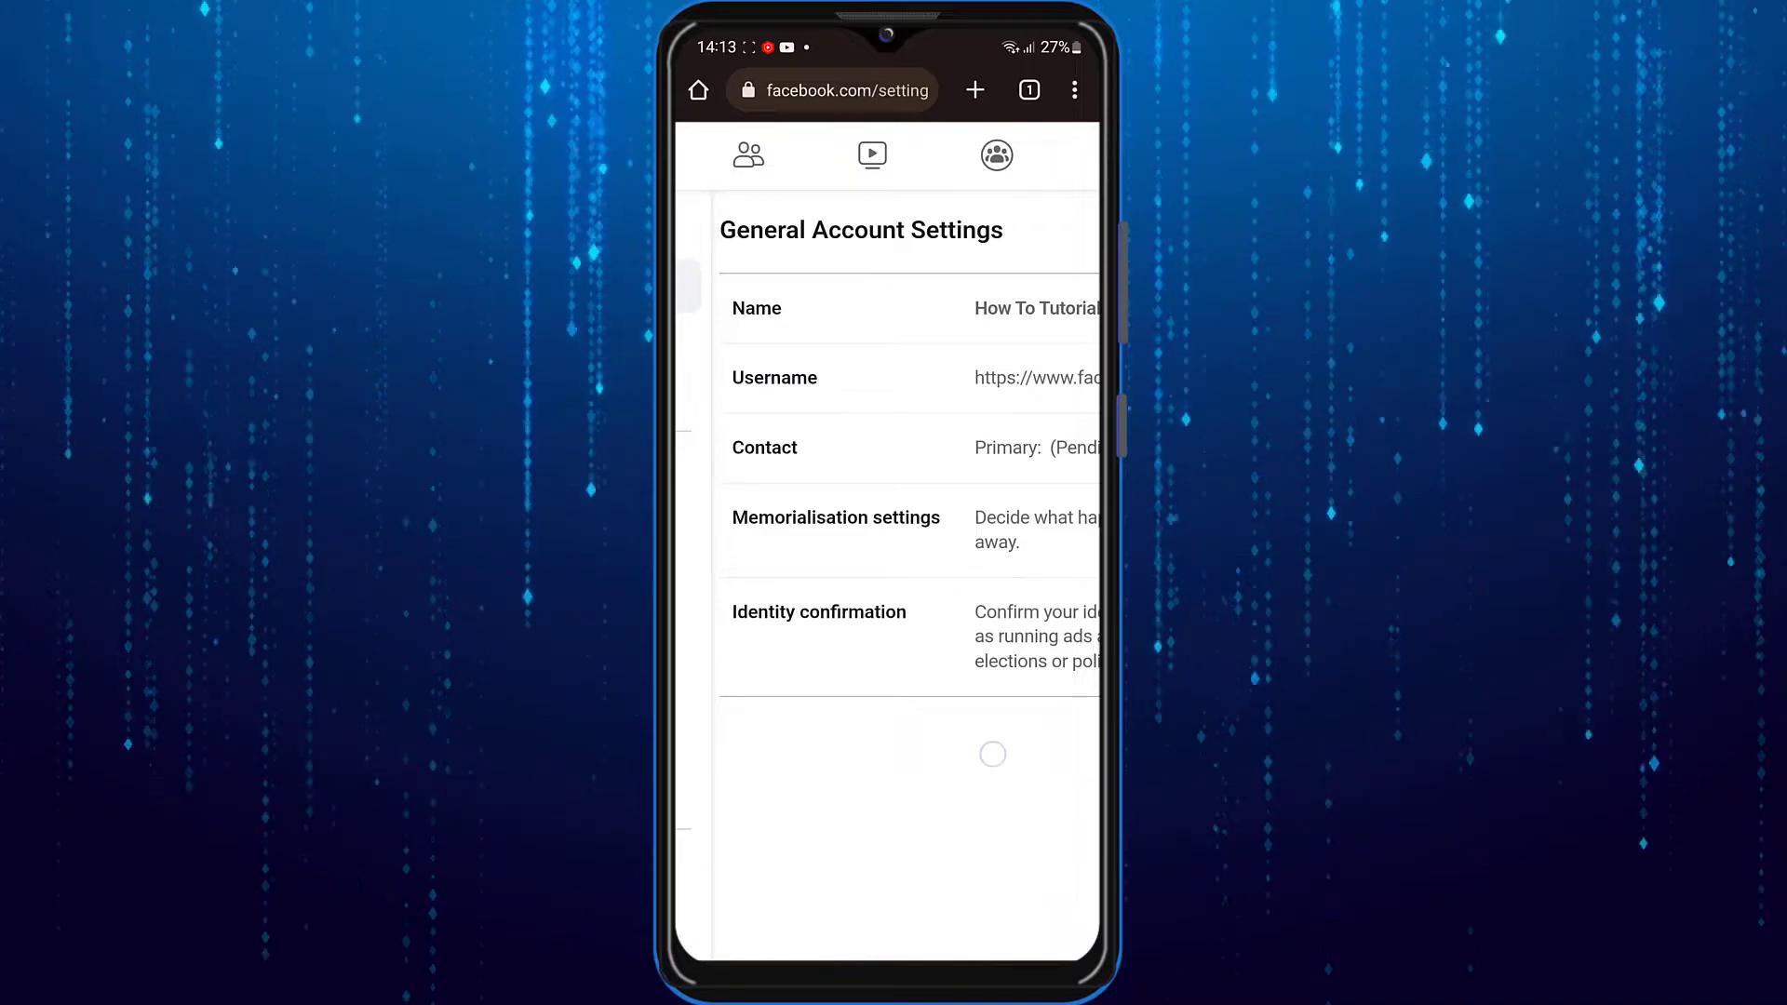
- Start editing the Username row, which proposes how.totutorial.10 as available
scroll(down, 3)
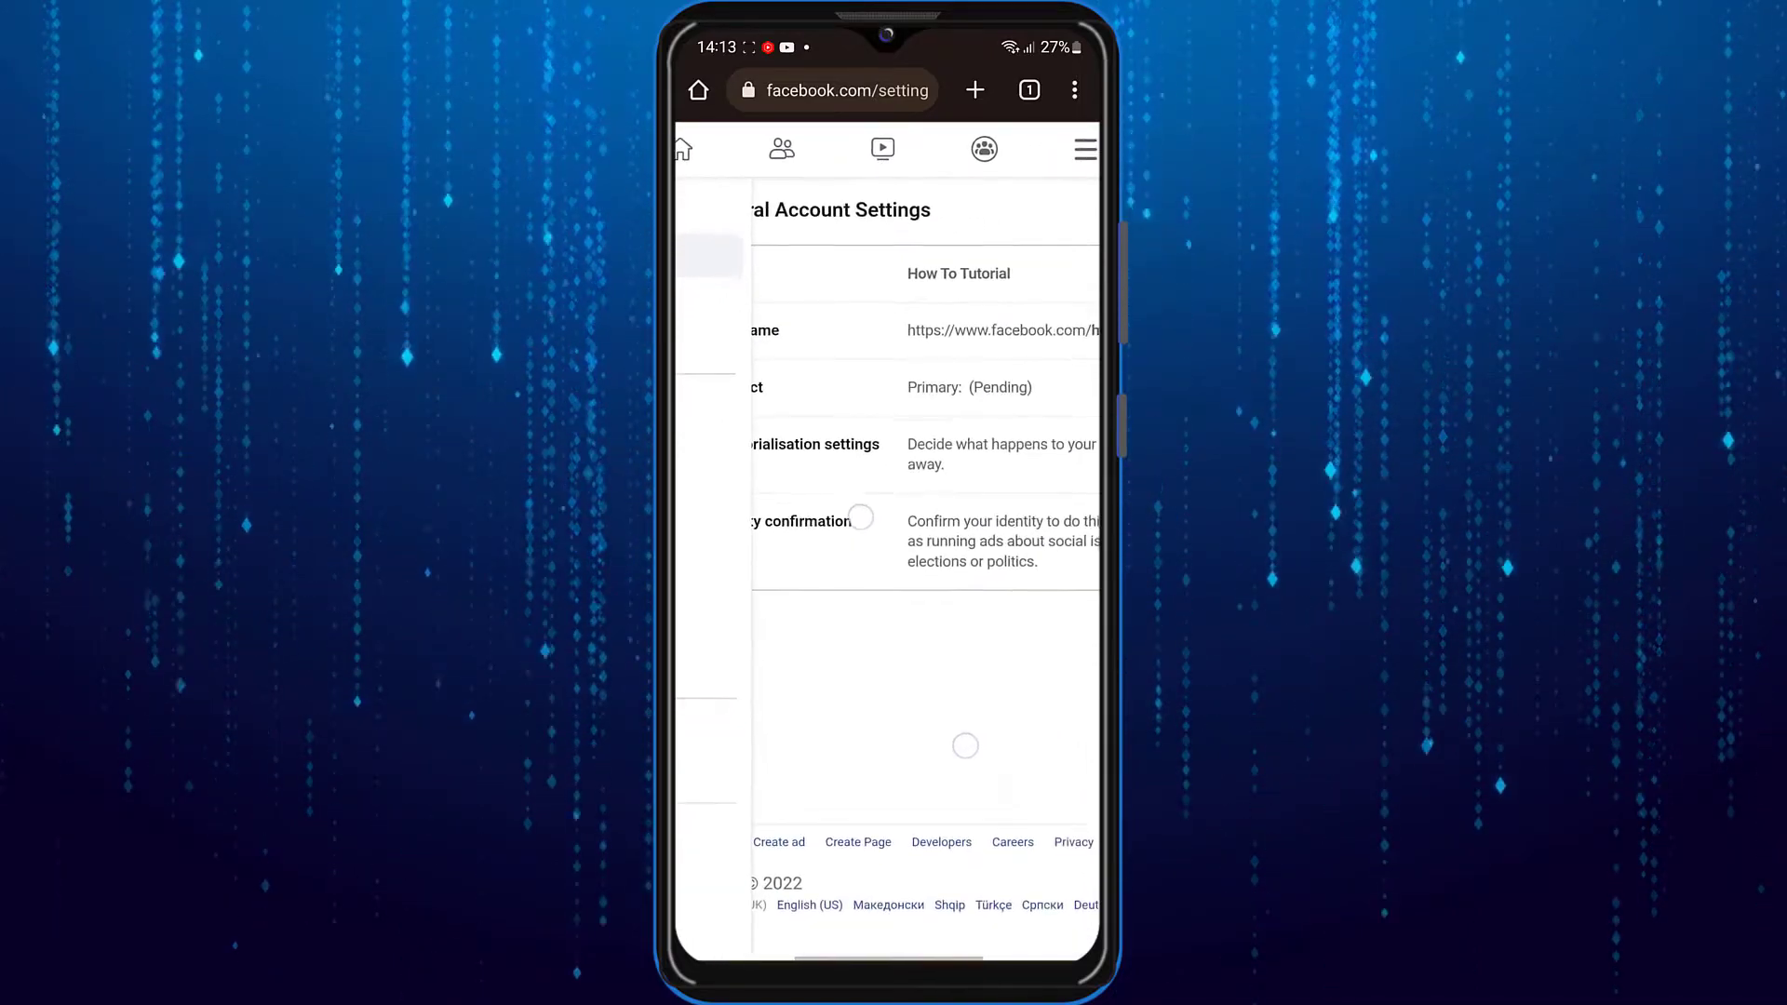
scroll(down, 3)
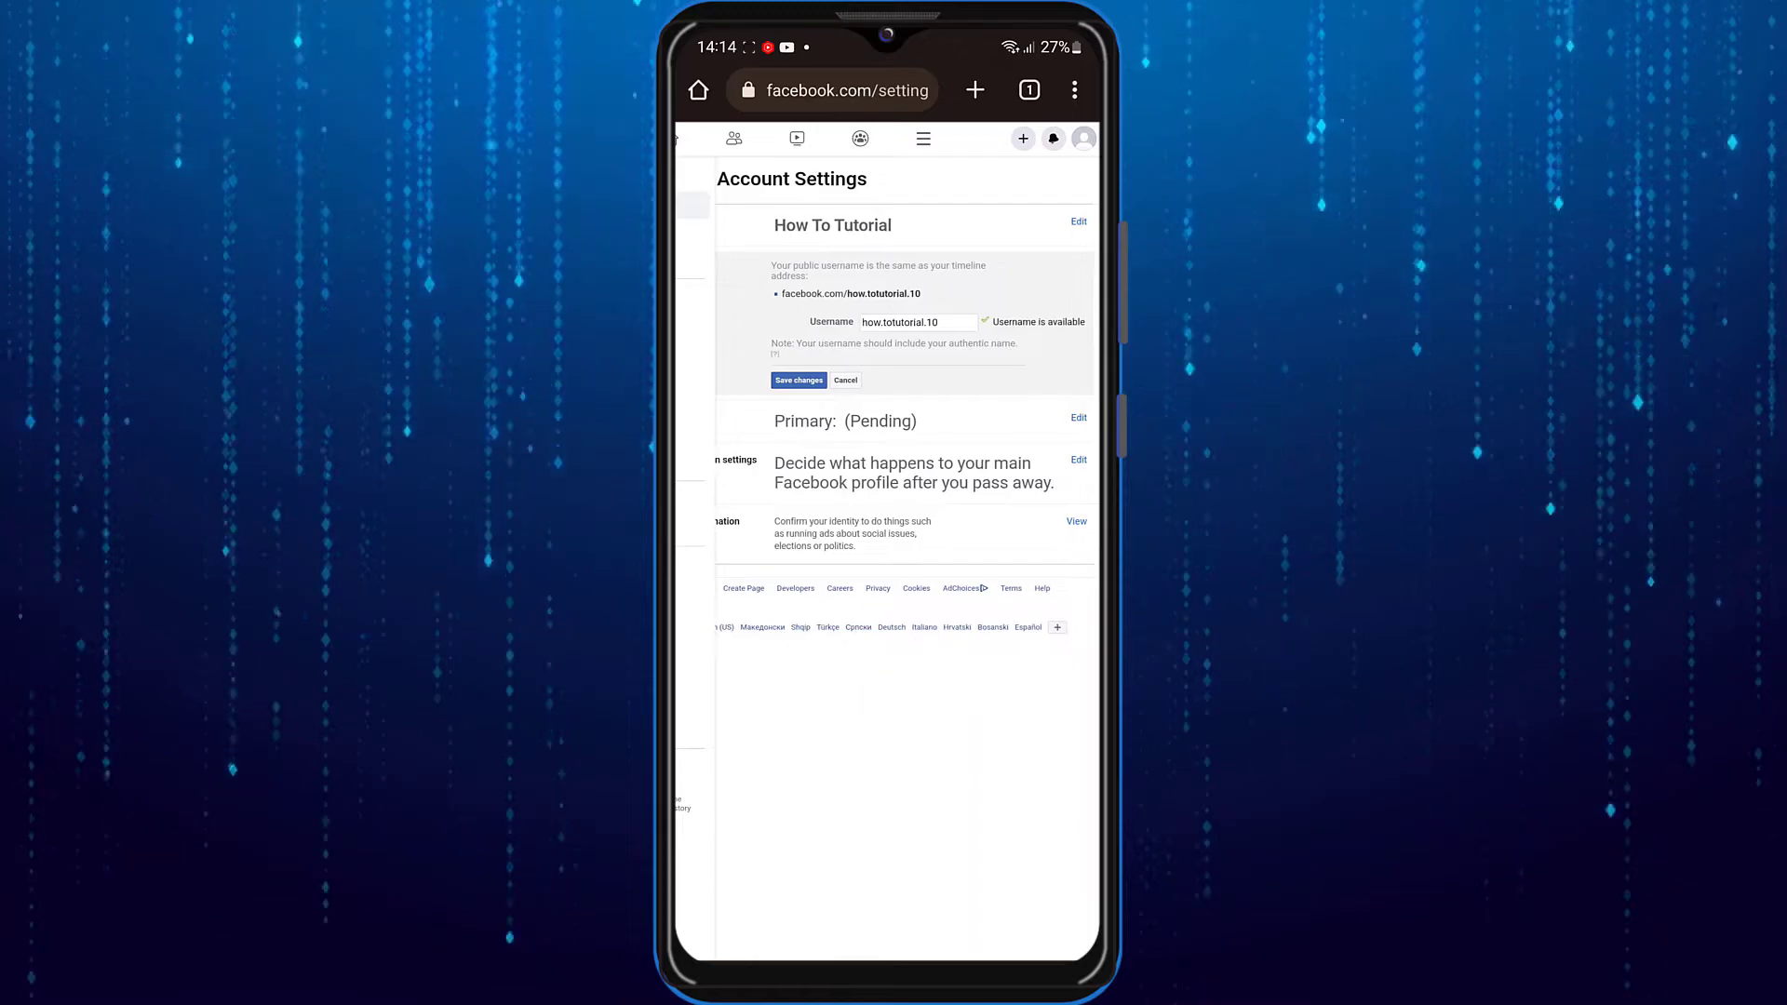
click(917, 322)
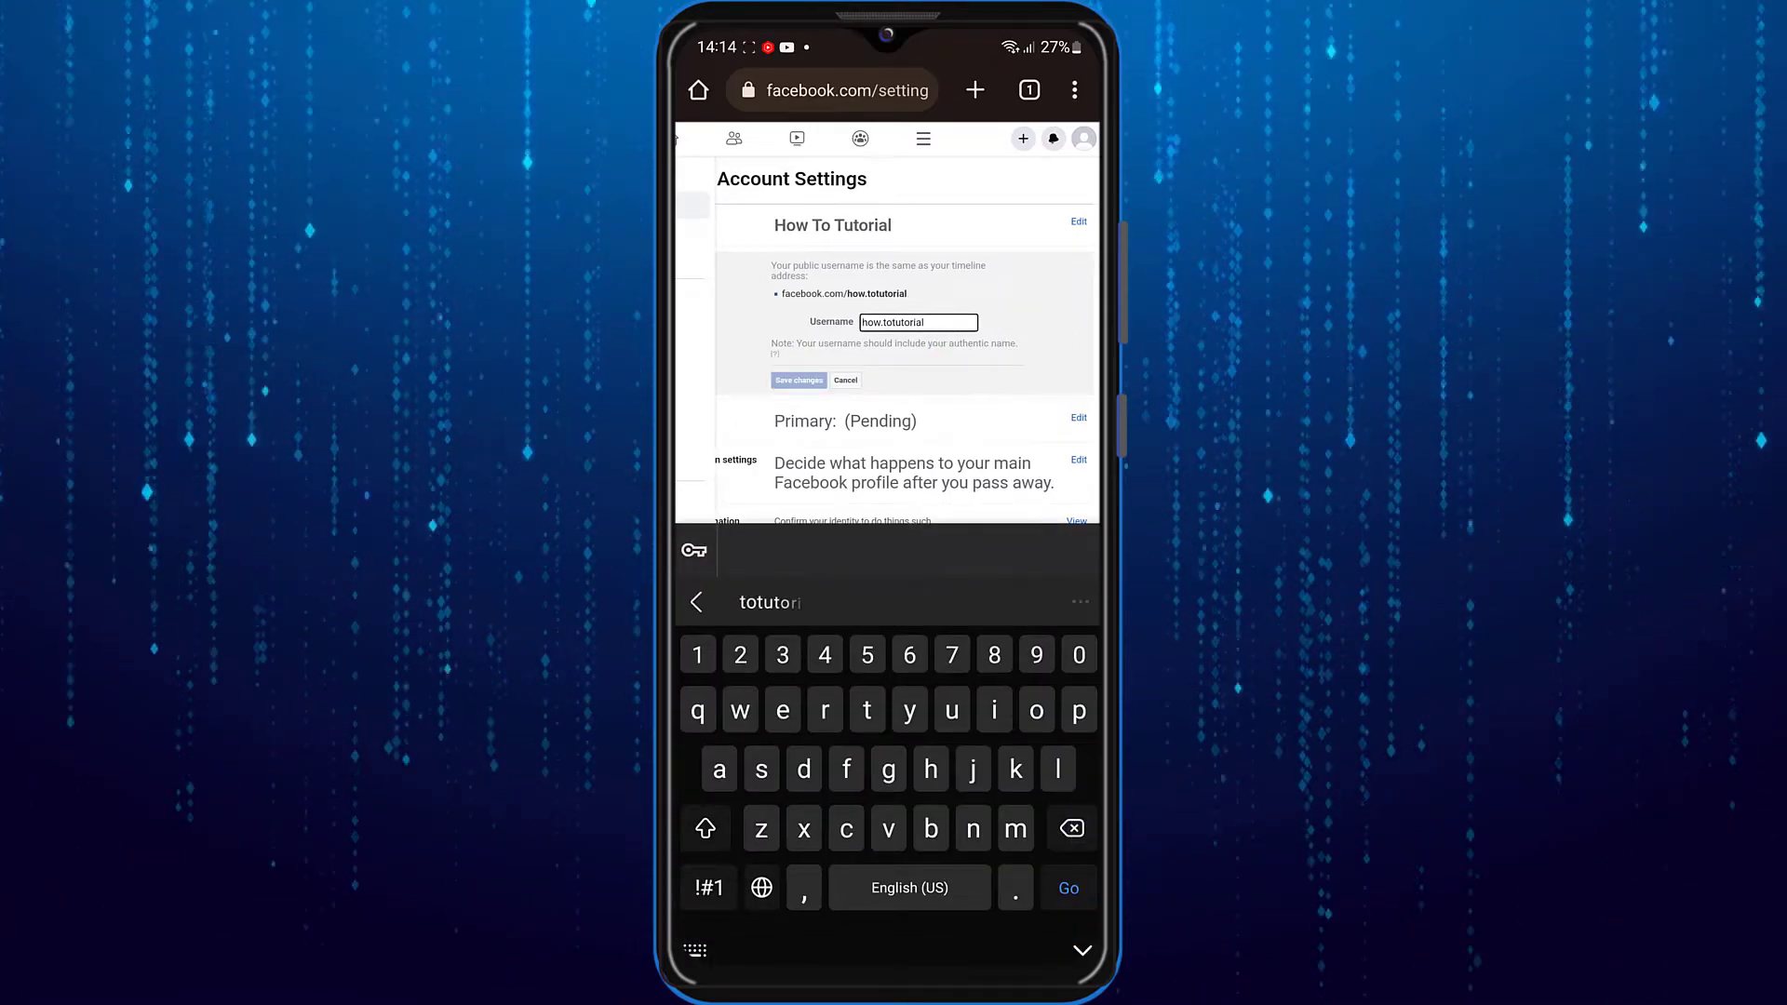
- Change the username to how.totutorial01 after how.totutorial is reported unavailable
text(al)
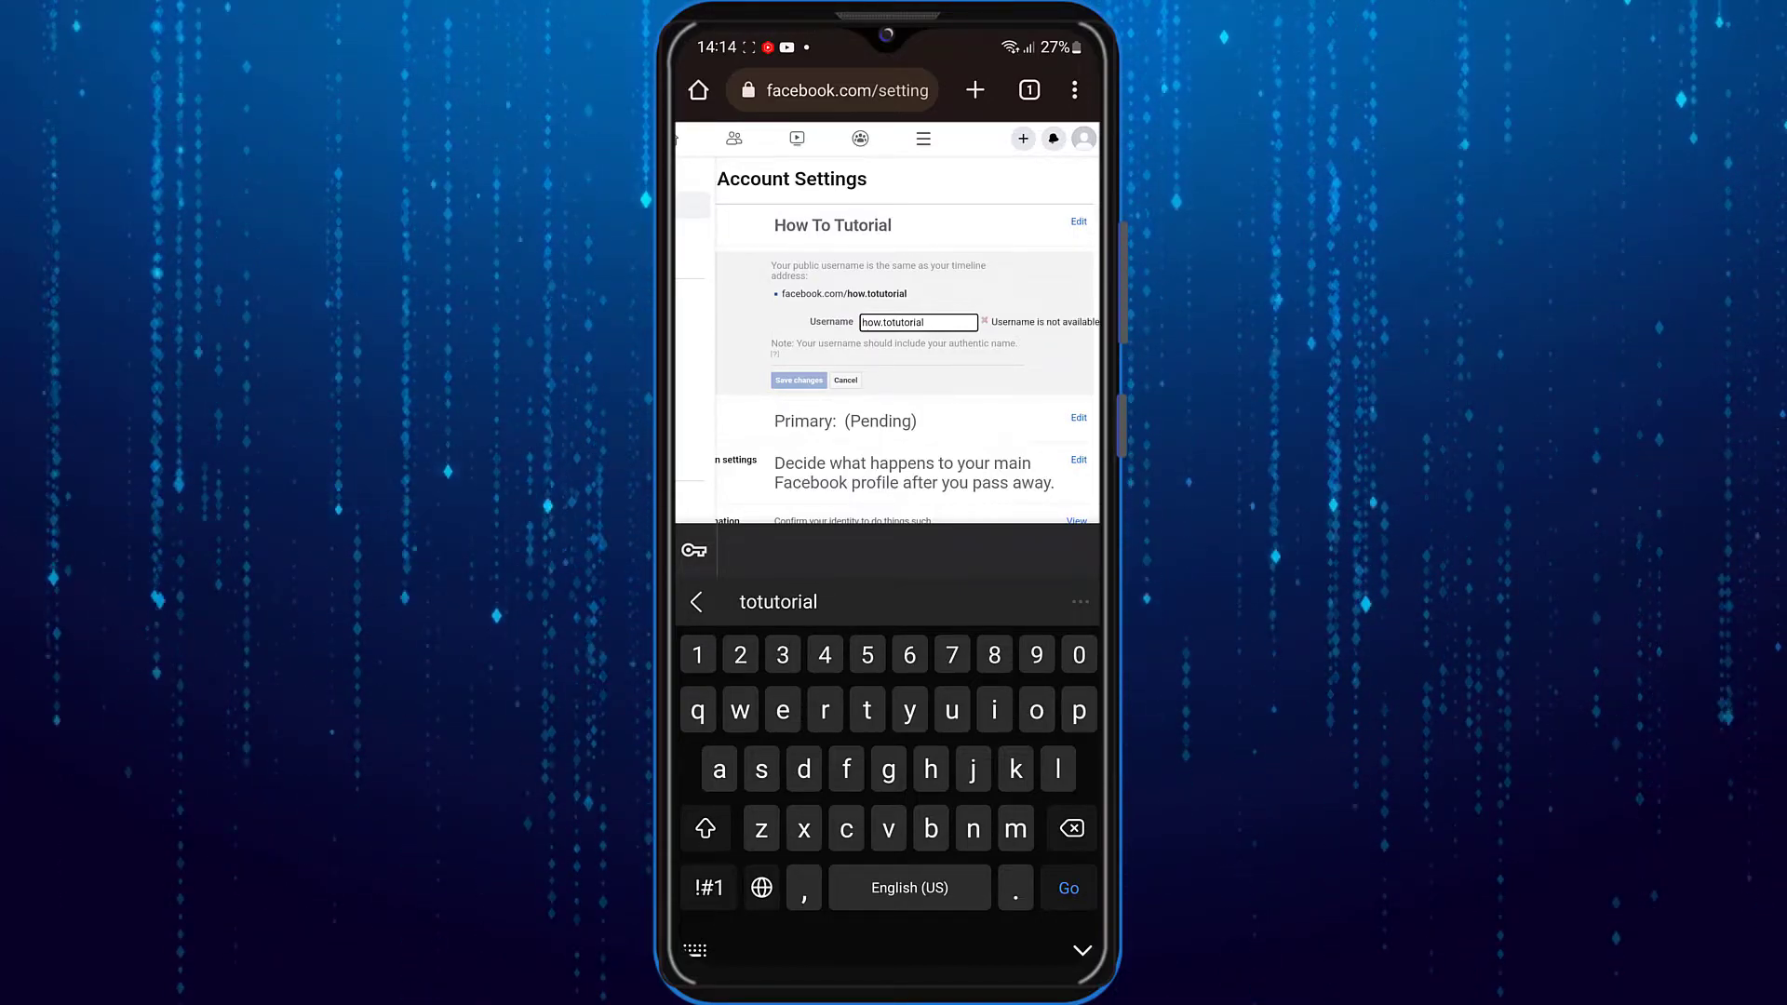
text(01)
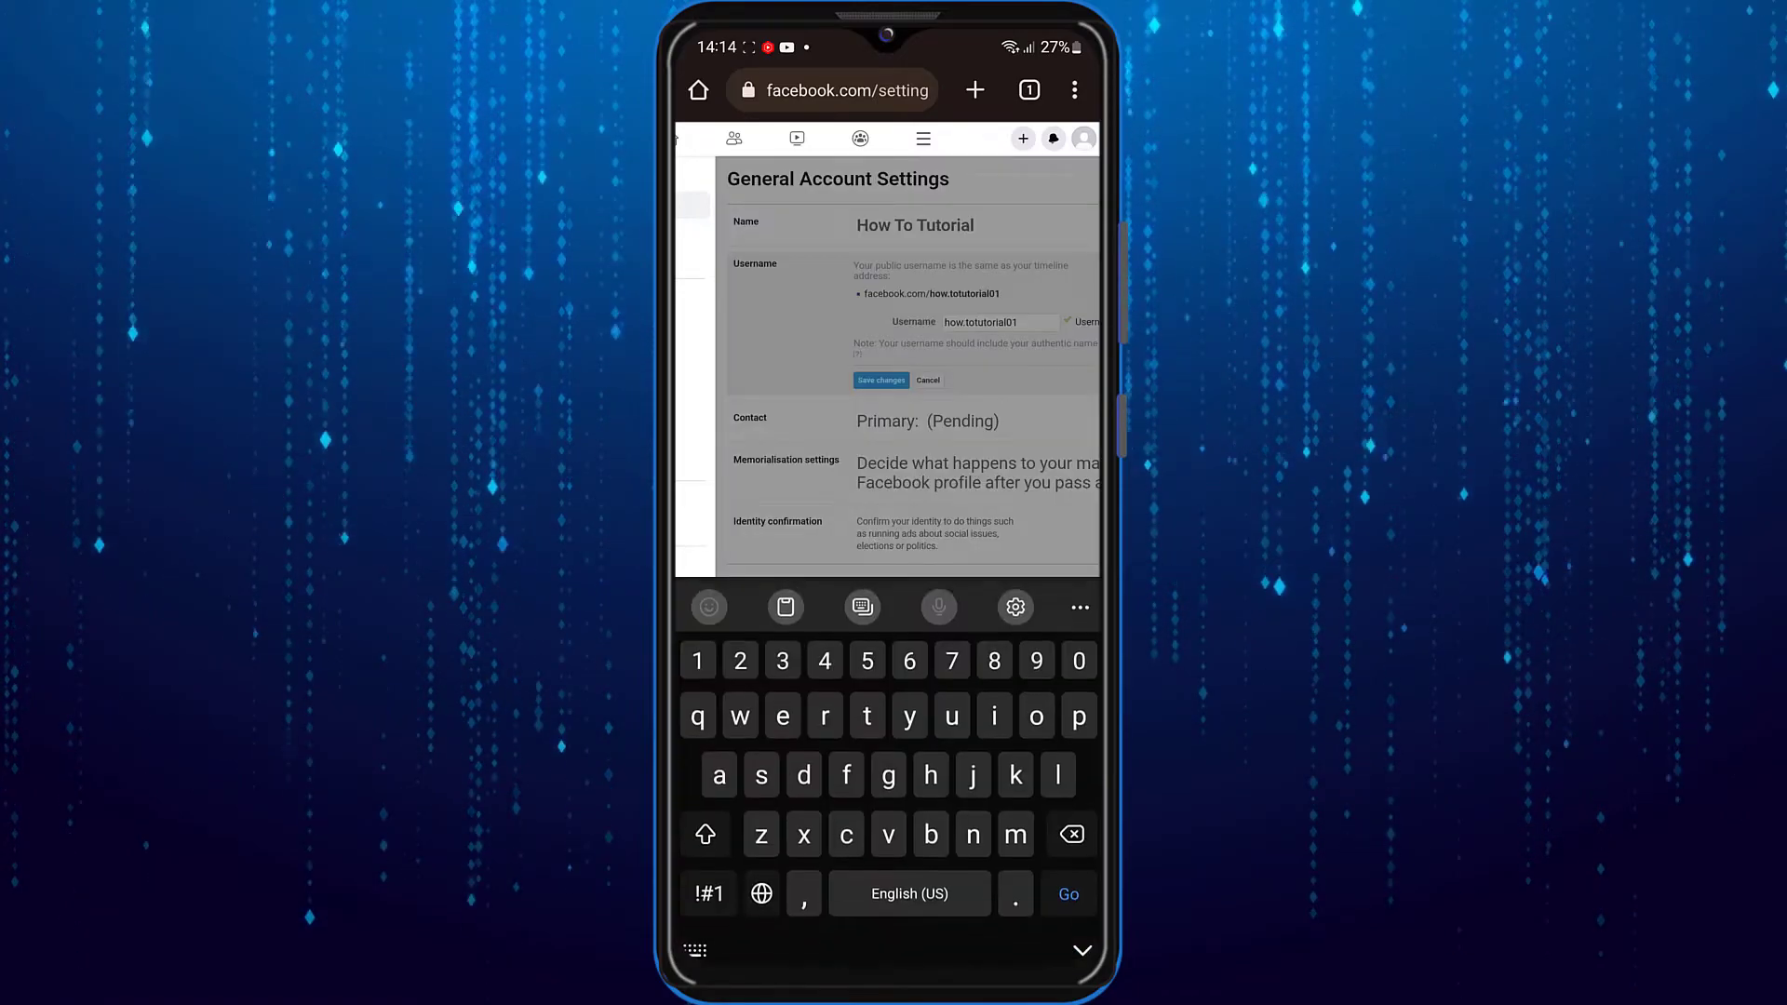
- Save and confirm how.totutorial01 as the new account username
click(881, 380)
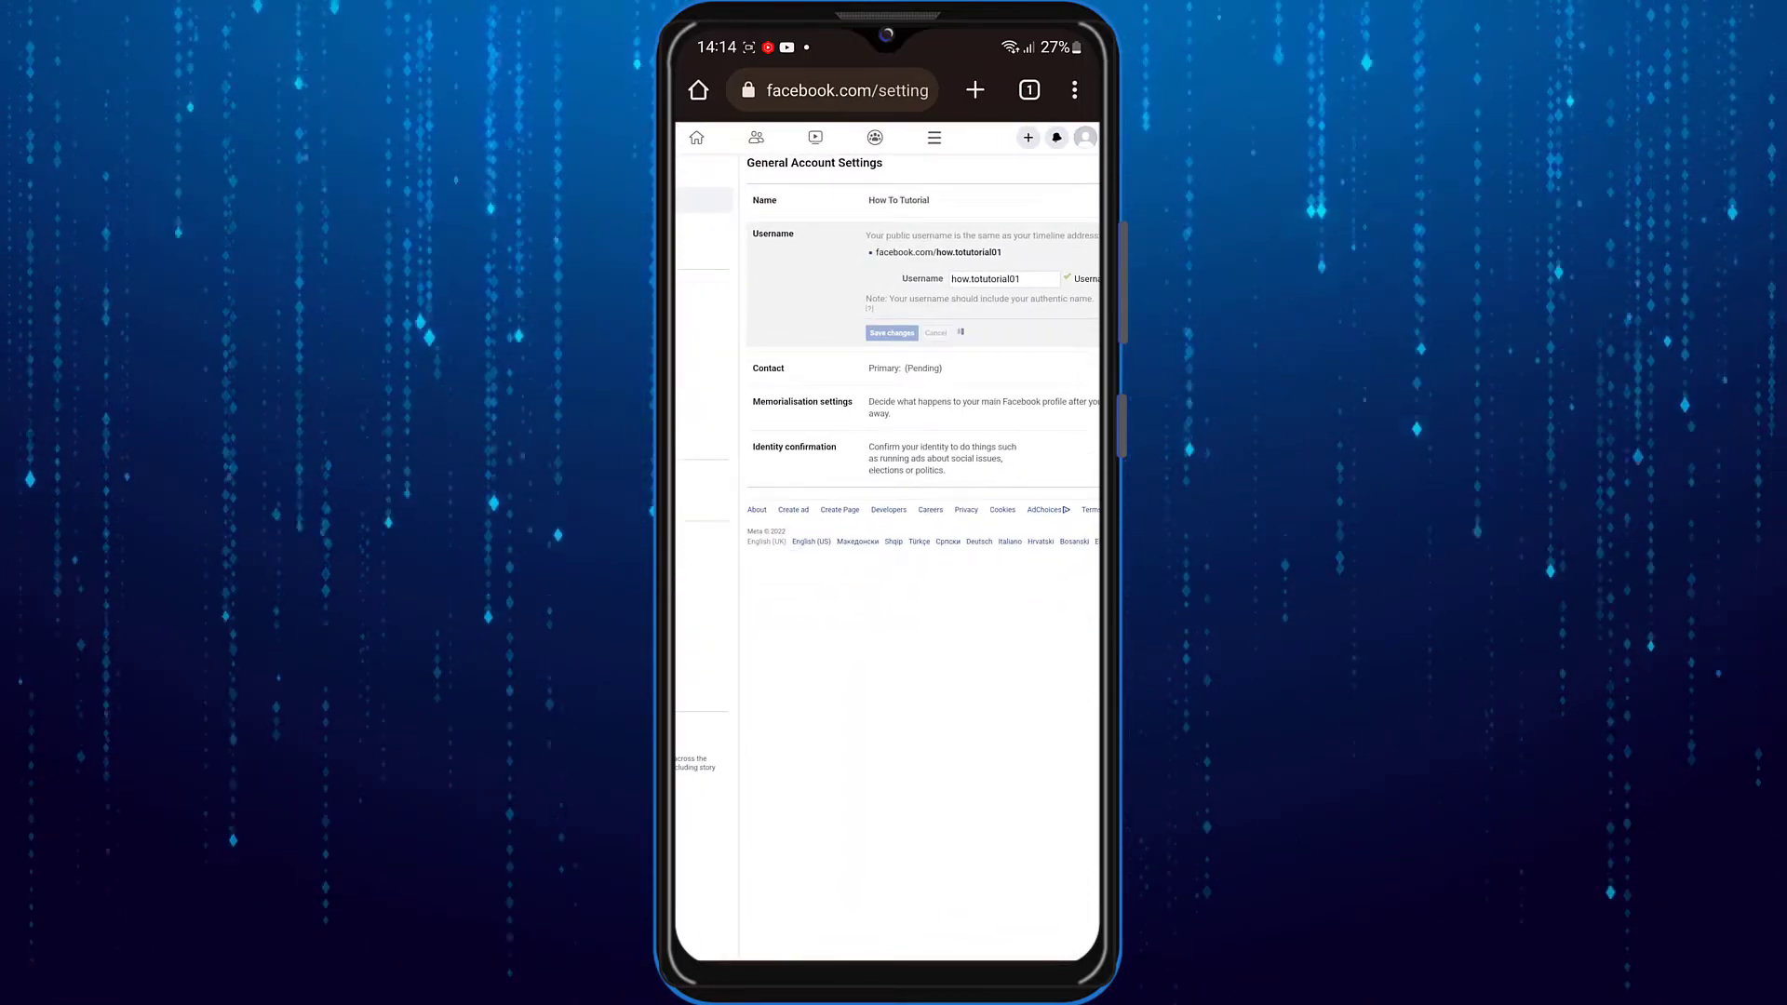
click(892, 333)
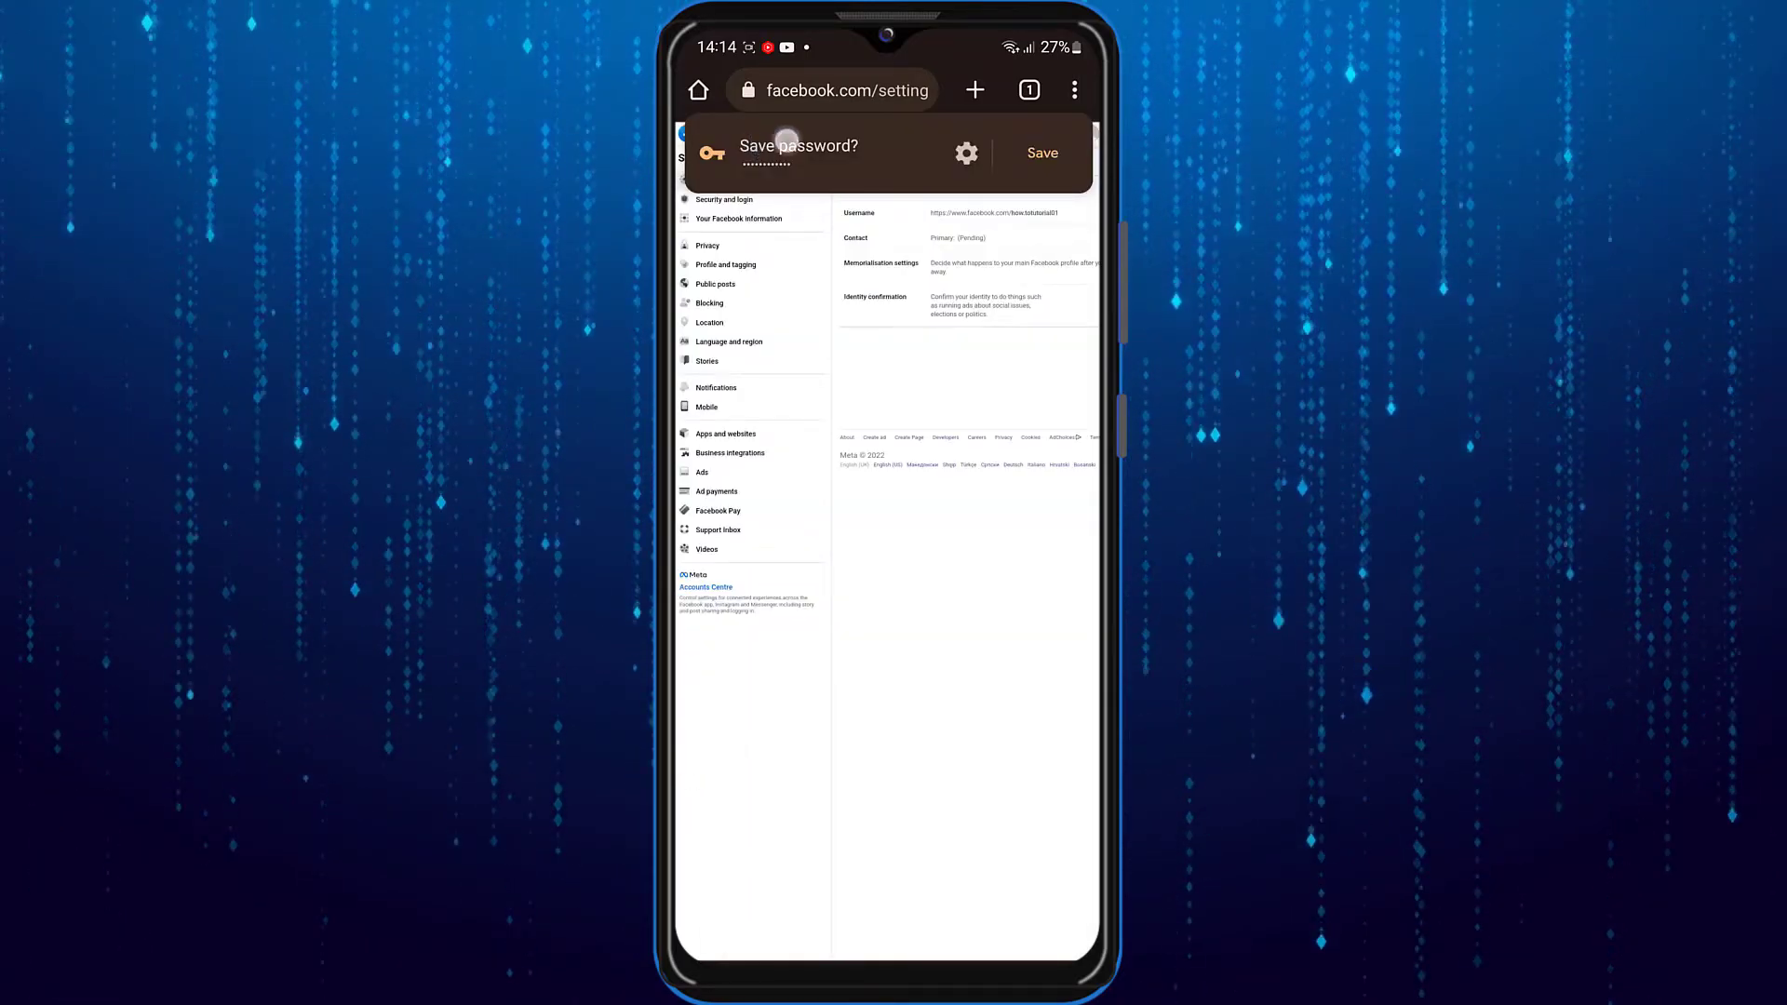